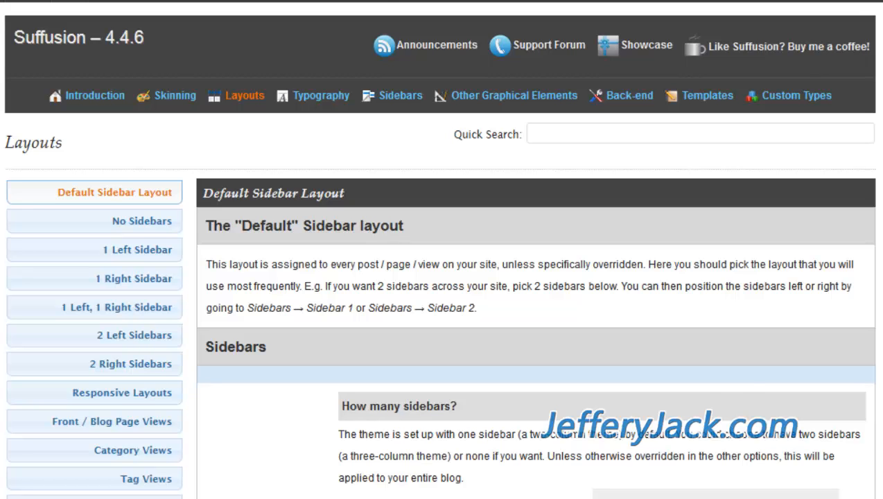
Step: Go to Posts > Add New to get a blank Add New Post screen
click(326, 7)
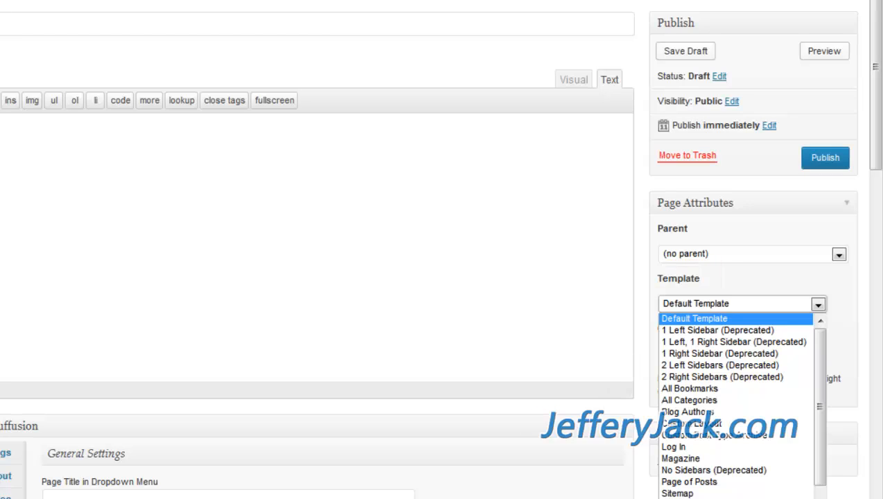
click(694, 318)
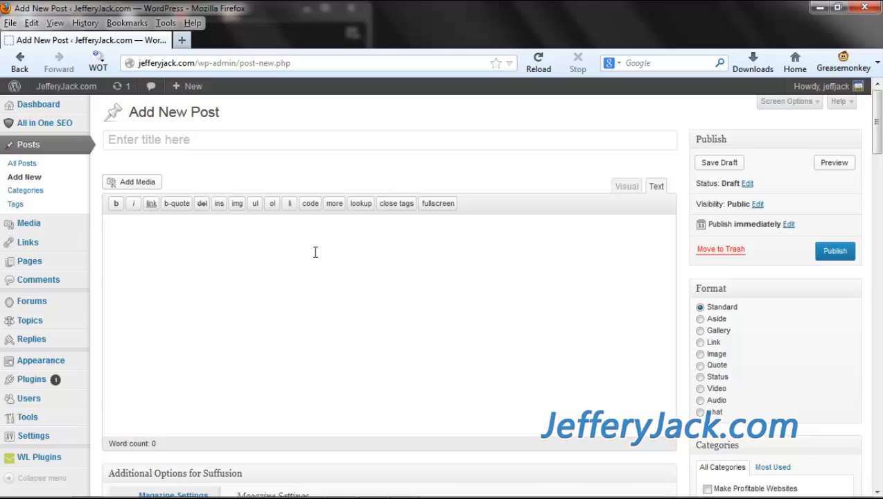
Step: Confirm Additional Options for Suffusion is checked in Screen Options, then return to Default Sidebar Layout
scroll(down, 3)
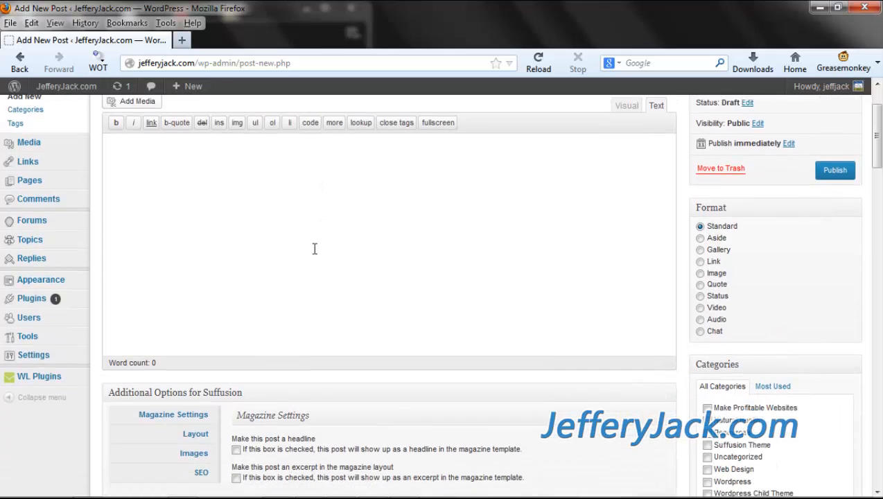
scroll(down, 3)
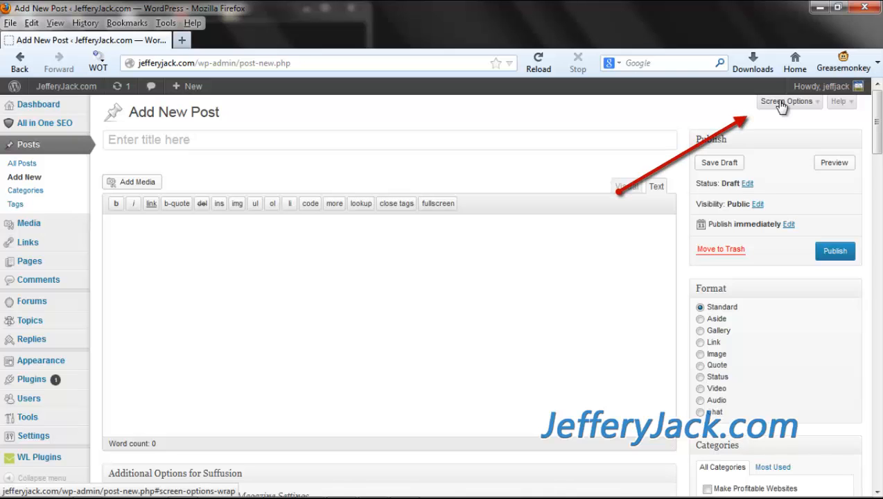
click(785, 101)
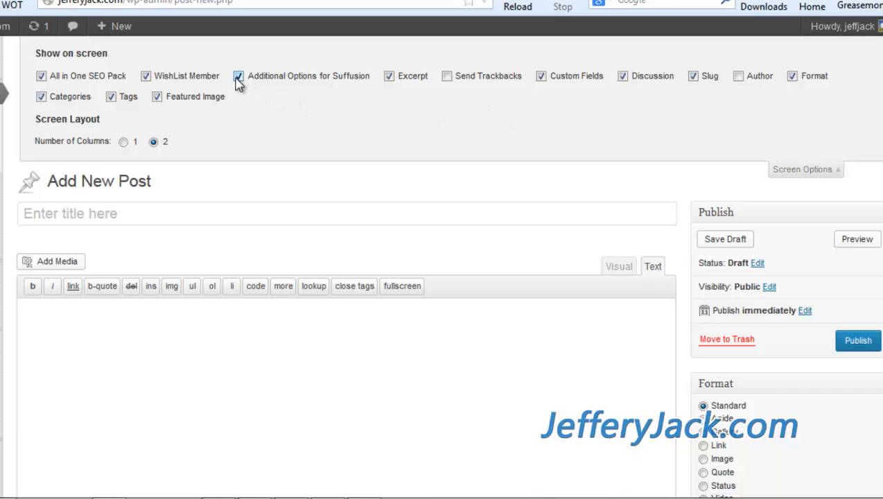
click(240, 76)
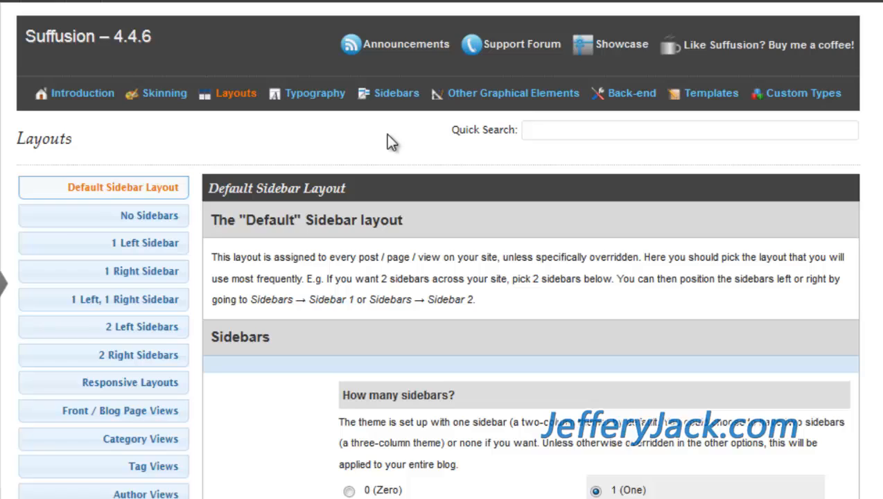
Step: Scroll the Default Sidebar Layout tab down to the Widths section with fixed page width
scroll(down, 3)
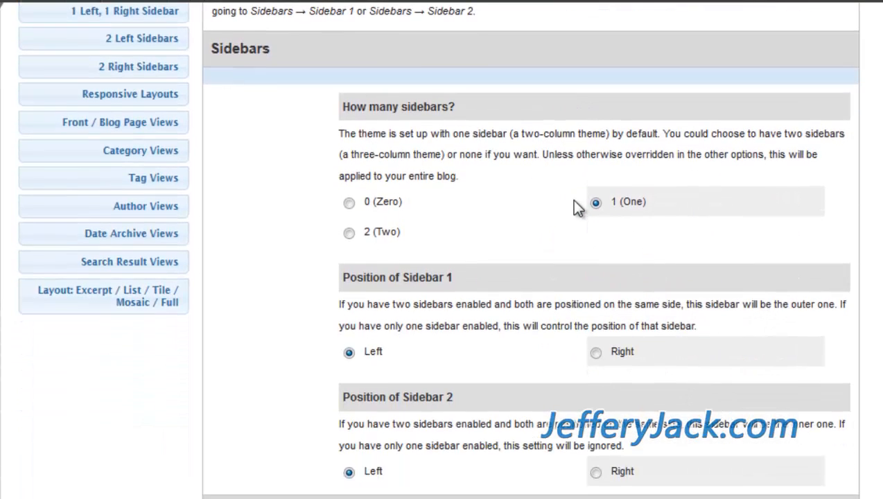
scroll(down, 3)
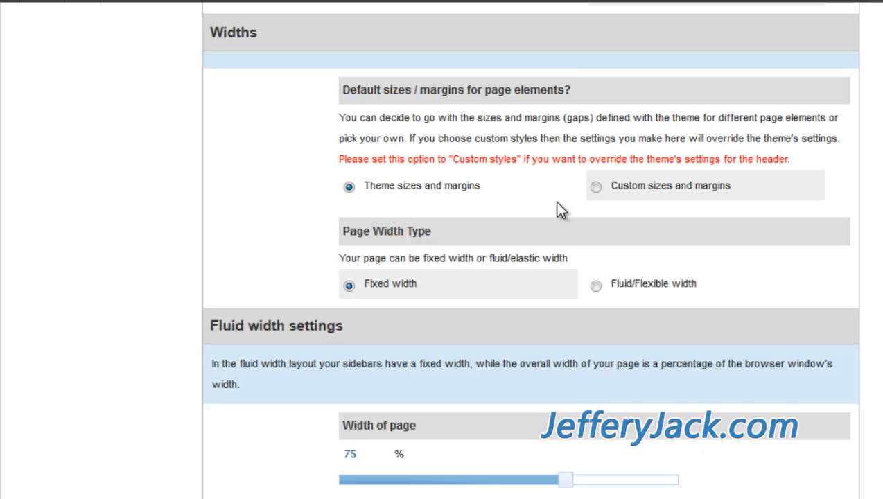
Step: Scroll past the Fluid and Fixed width settings to the Sidebar width and No Sidebars settings
scroll(down, 3)
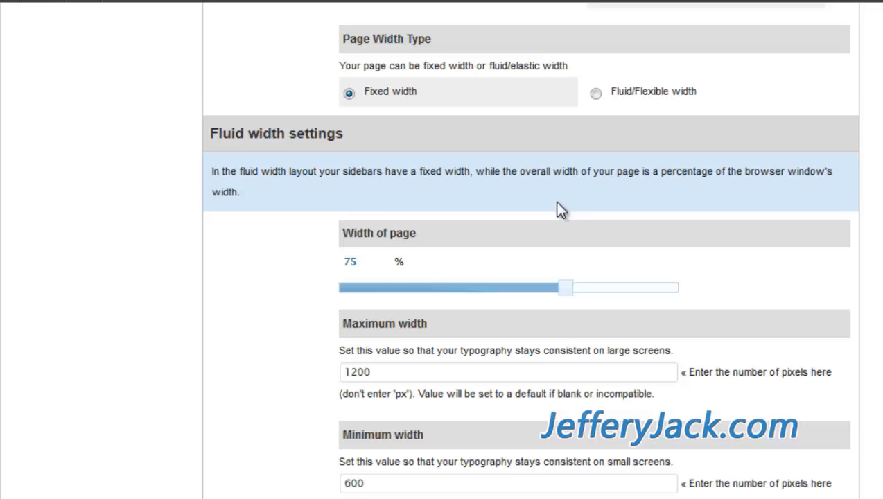
scroll(down, 3)
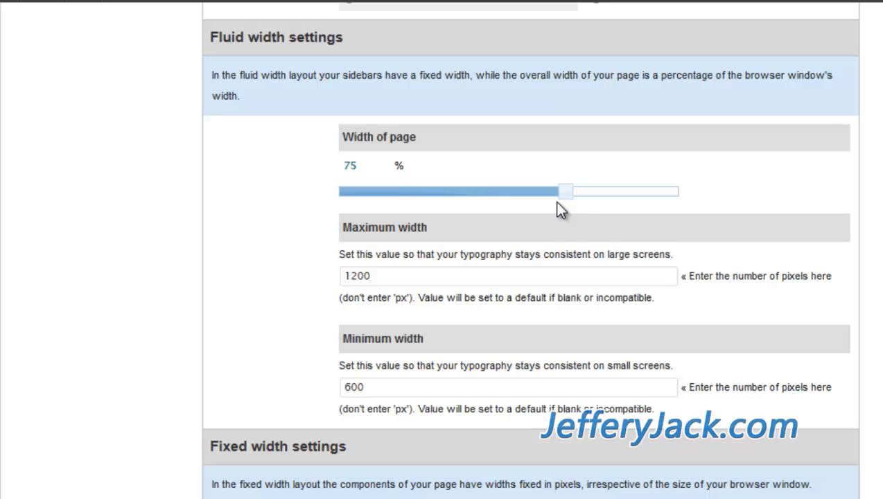
scroll(down, 3)
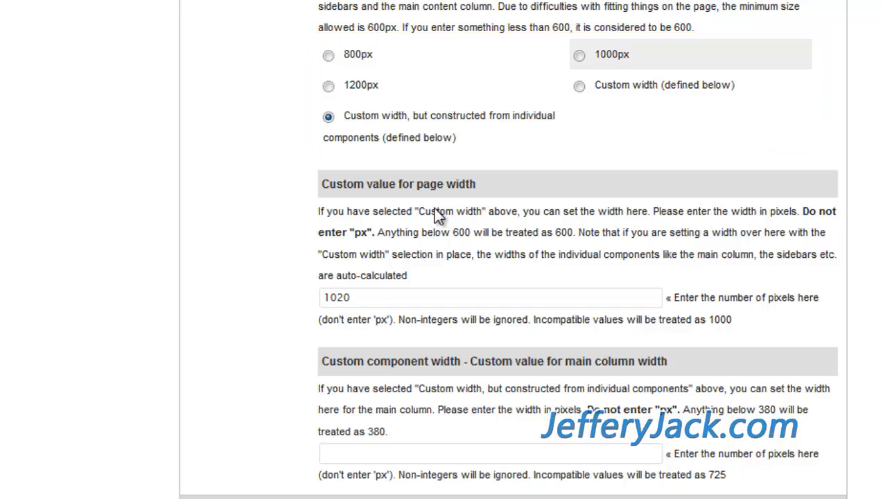
click(490, 298)
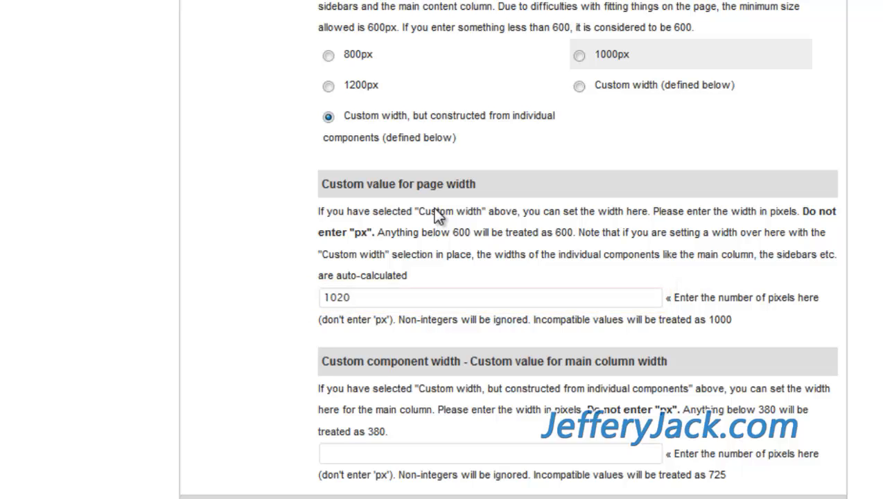
scroll(down, 3)
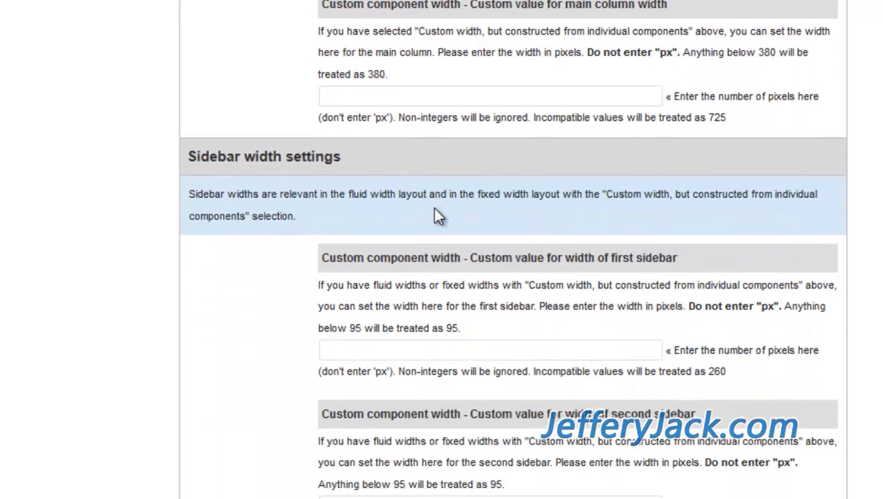
scroll(down, 3)
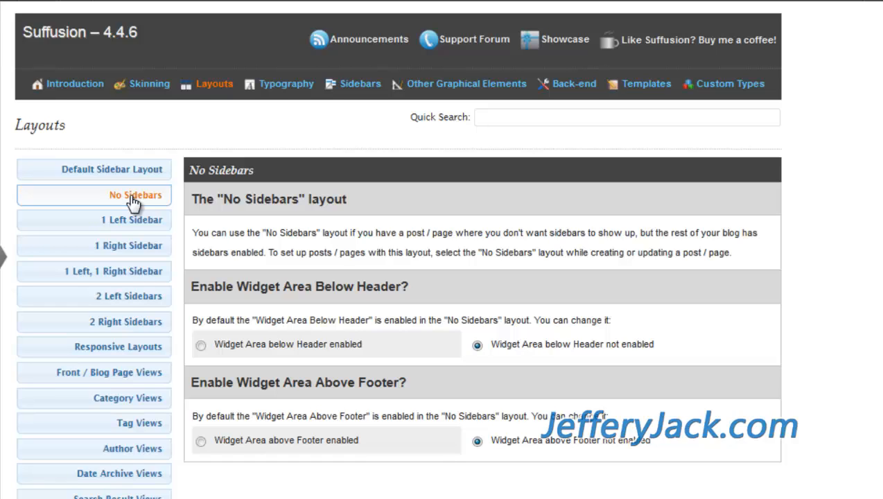
mouse_move(289, 237)
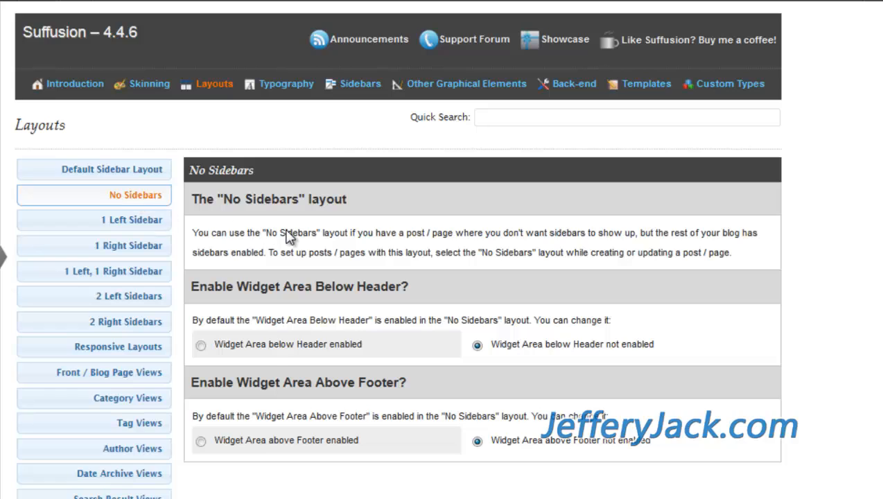
mouse_move(307, 224)
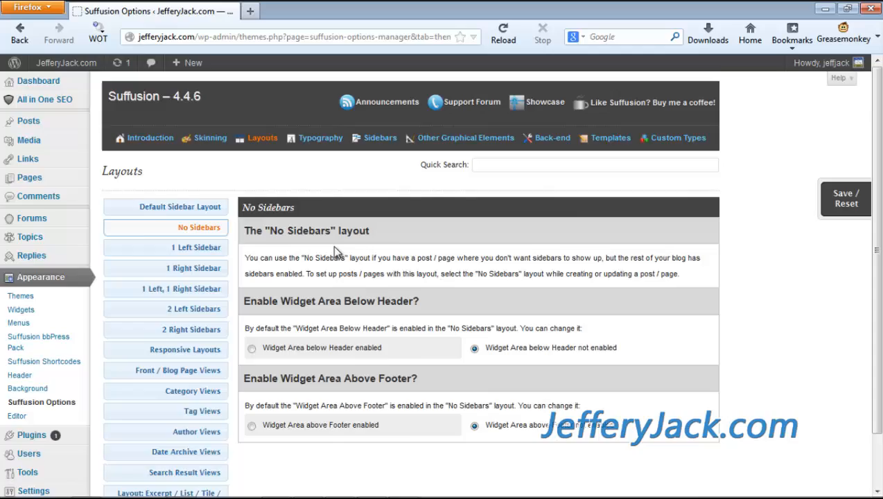
Step: Open Default Sidebar Layout, then the Responsive Layouts tab listing its five breakpoints
click(180, 207)
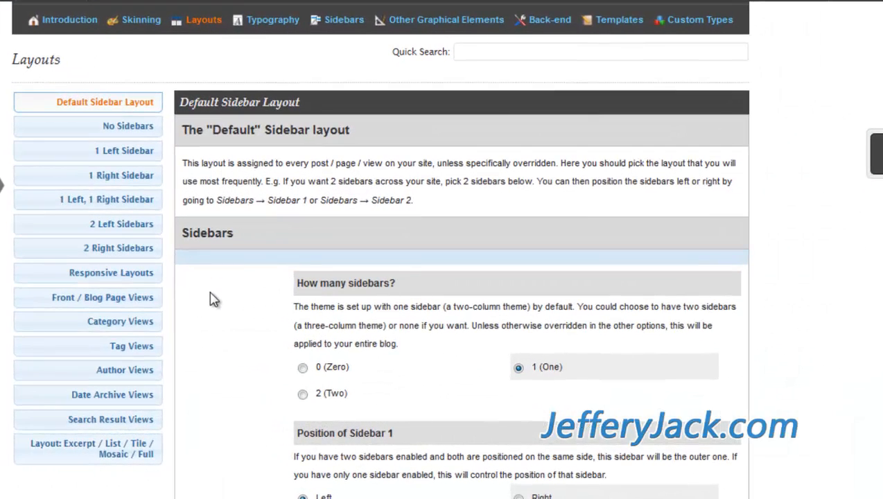
mouse_move(139, 282)
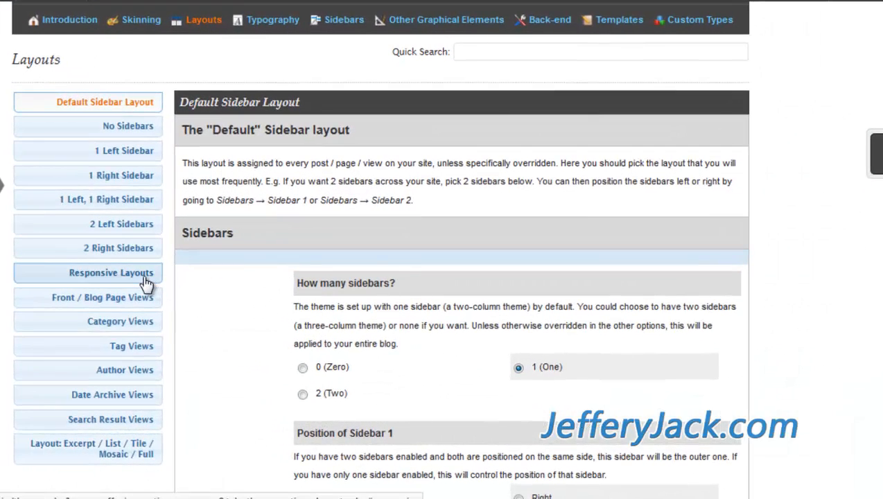
click(111, 273)
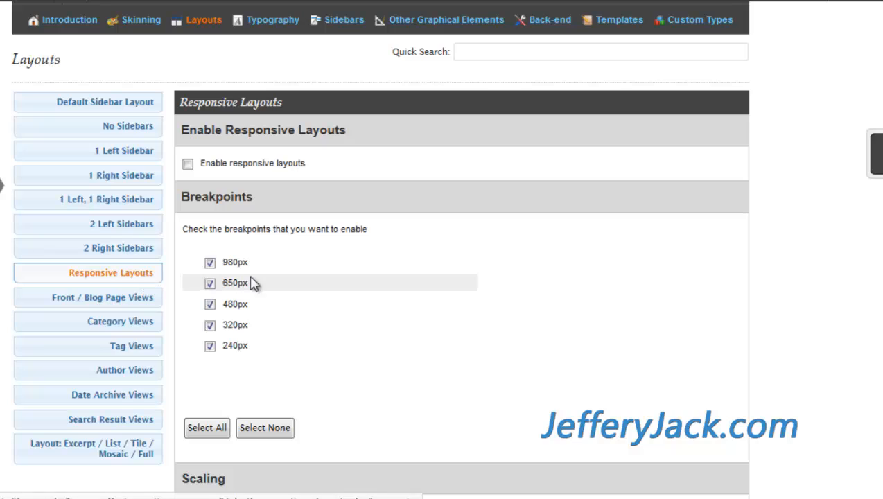
mouse_move(345, 332)
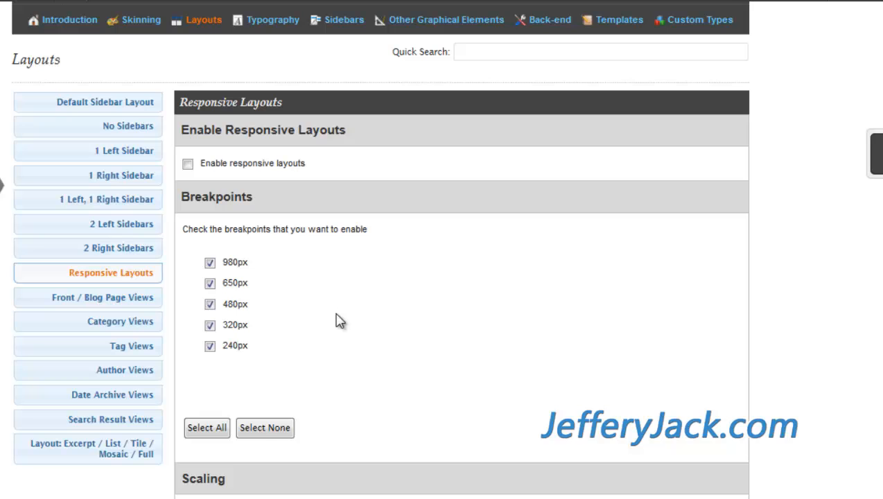
mouse_move(303, 318)
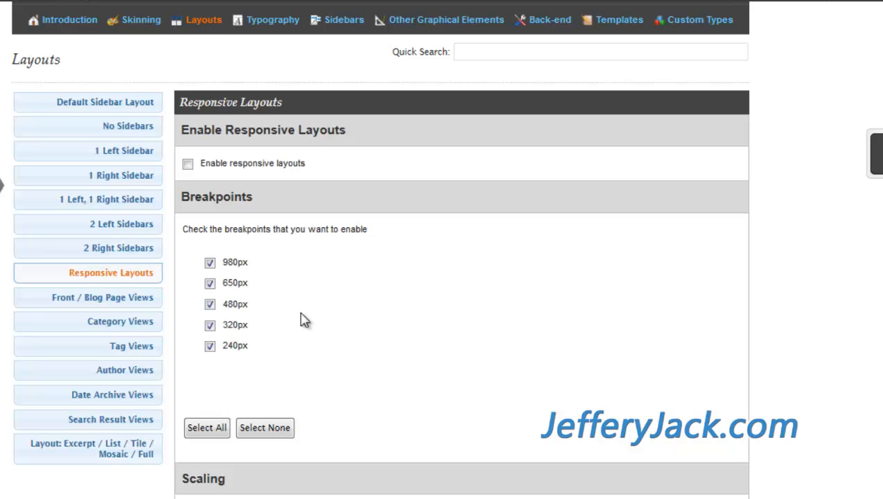
Step: Open the Front / Blog Page Views tab and scroll through its sidebar layout and content display options
click(104, 297)
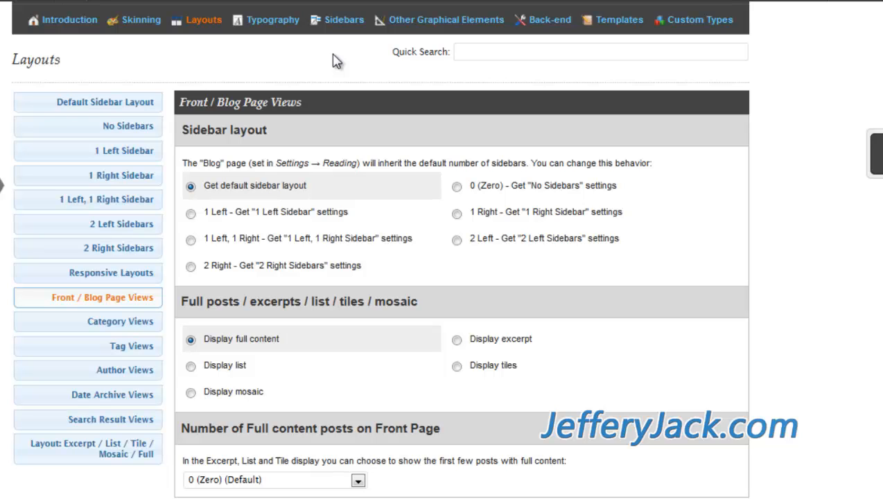
scroll(down, 3)
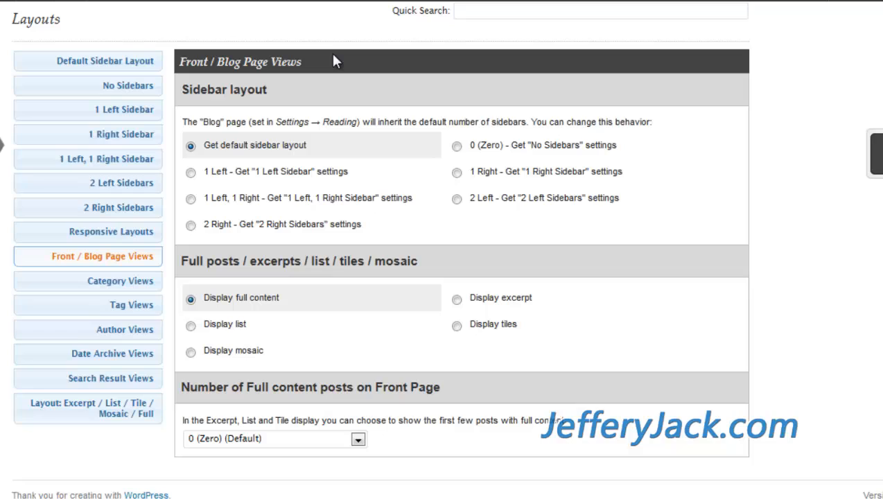
mouse_move(327, 33)
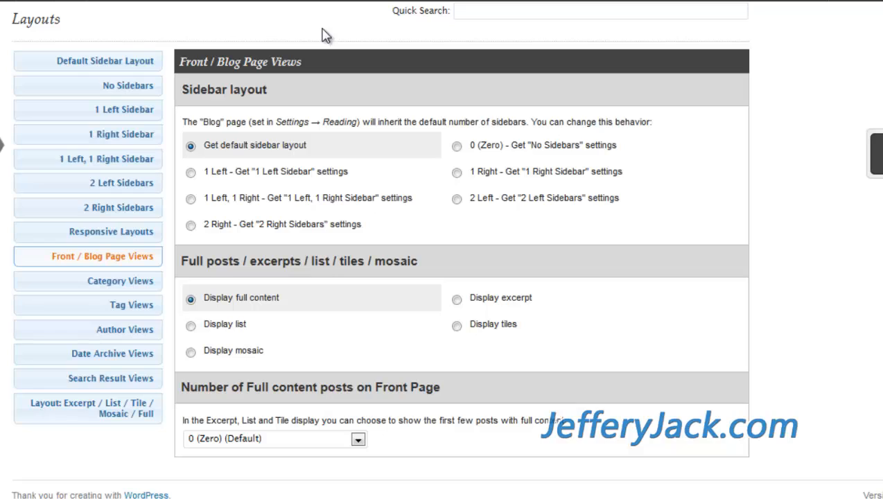
mouse_move(319, 34)
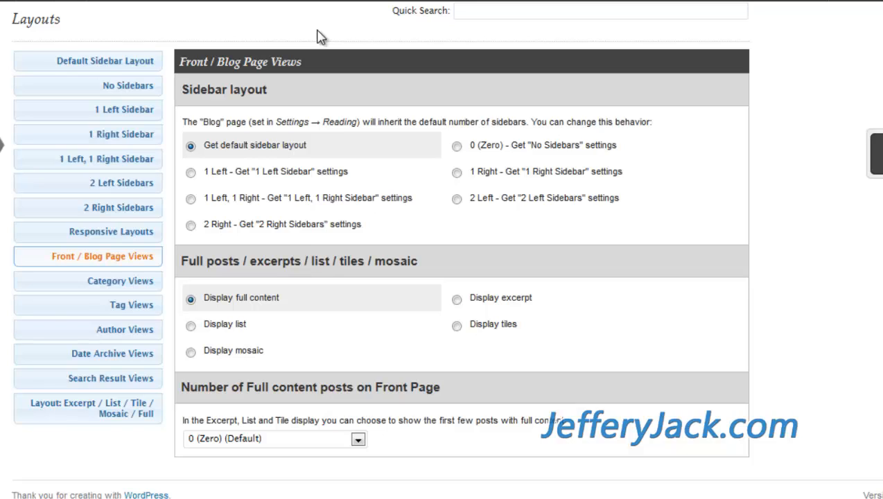
click(90, 281)
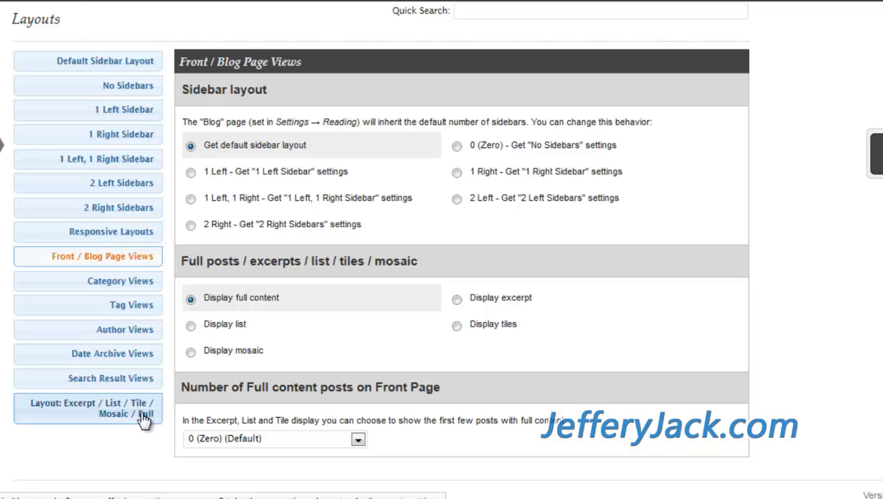
Step: Open the Excerpt / List / Tile / Mosaic / Full tab showing 55-word excerpt settings
click(90, 410)
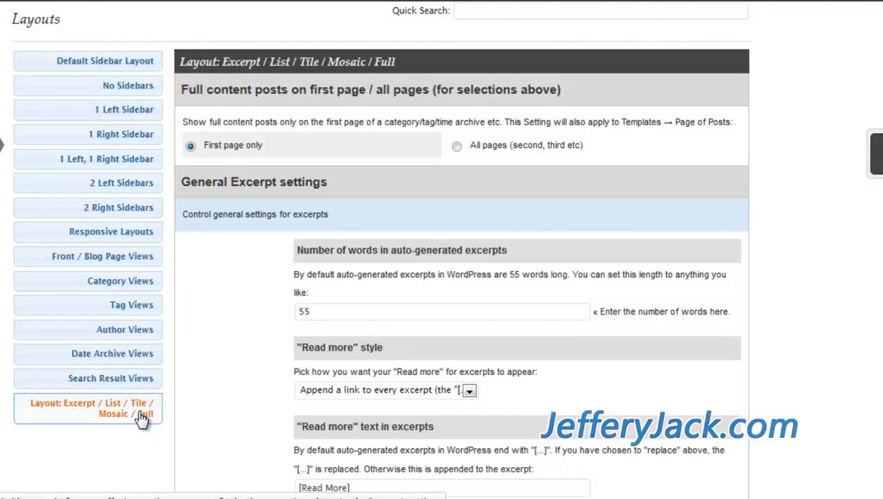
mouse_move(194, 369)
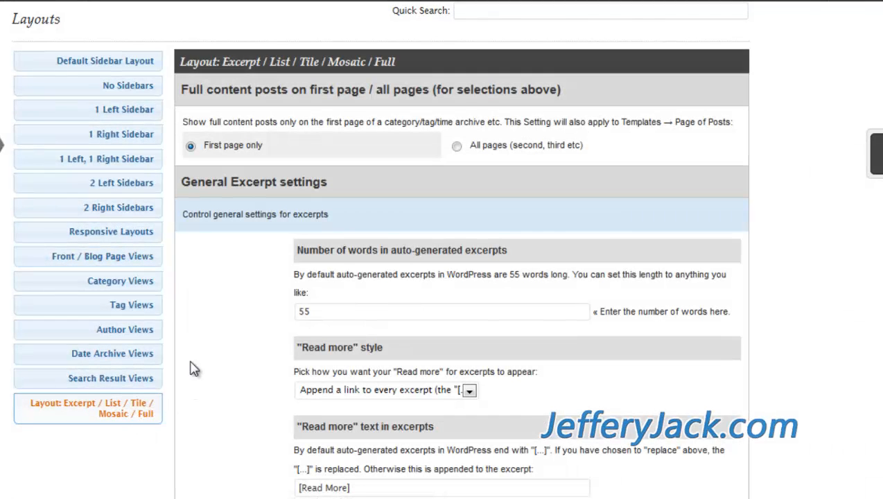